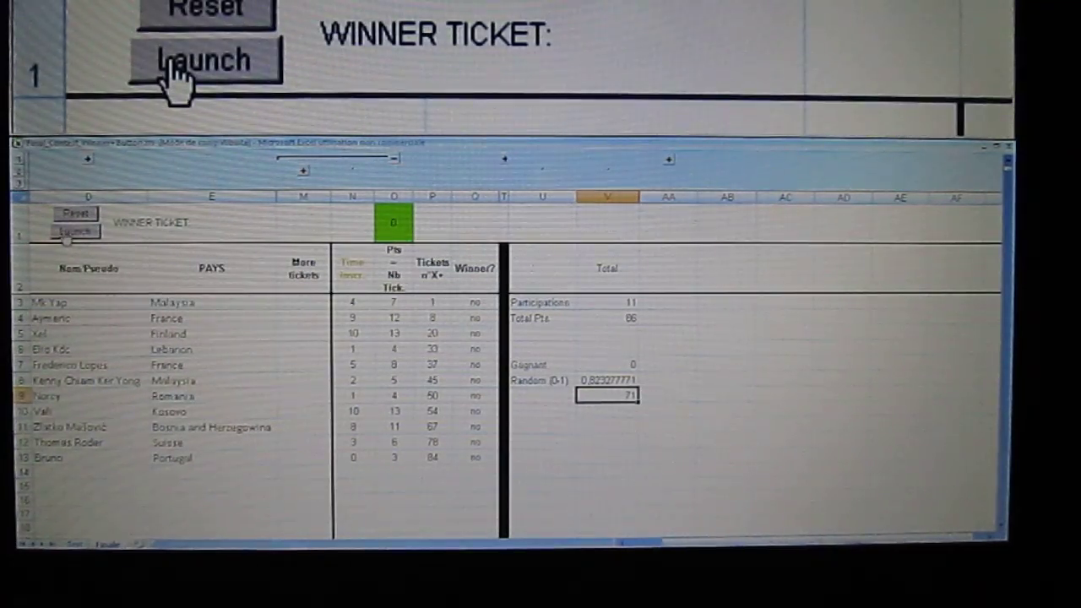
# Launch a draw that picks ticket 75 and marks the Bosnia and Herzegovina row YES
pyautogui.click(206, 60)
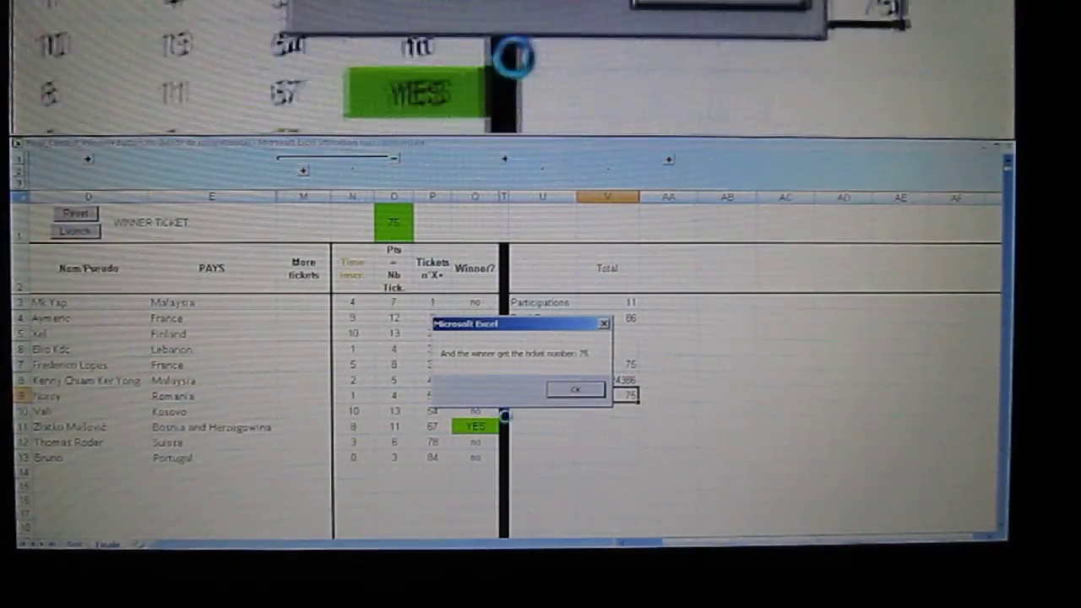
pyautogui.click(575, 389)
pyautogui.write('7')
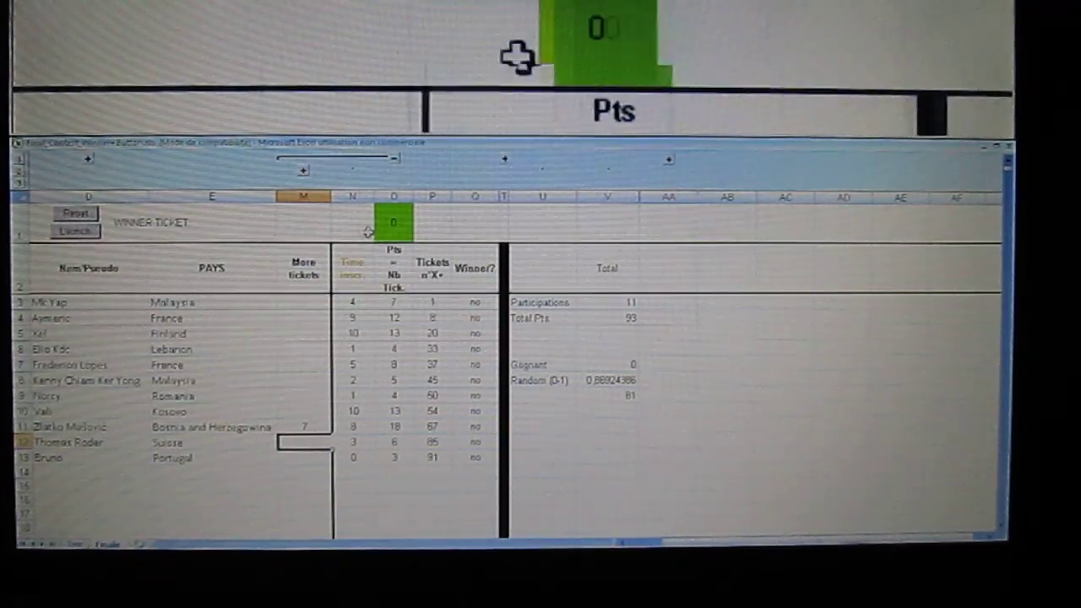
# Launch a new draw that picks ticket 15 and marks the France row YES
pyautogui.click(75, 231)
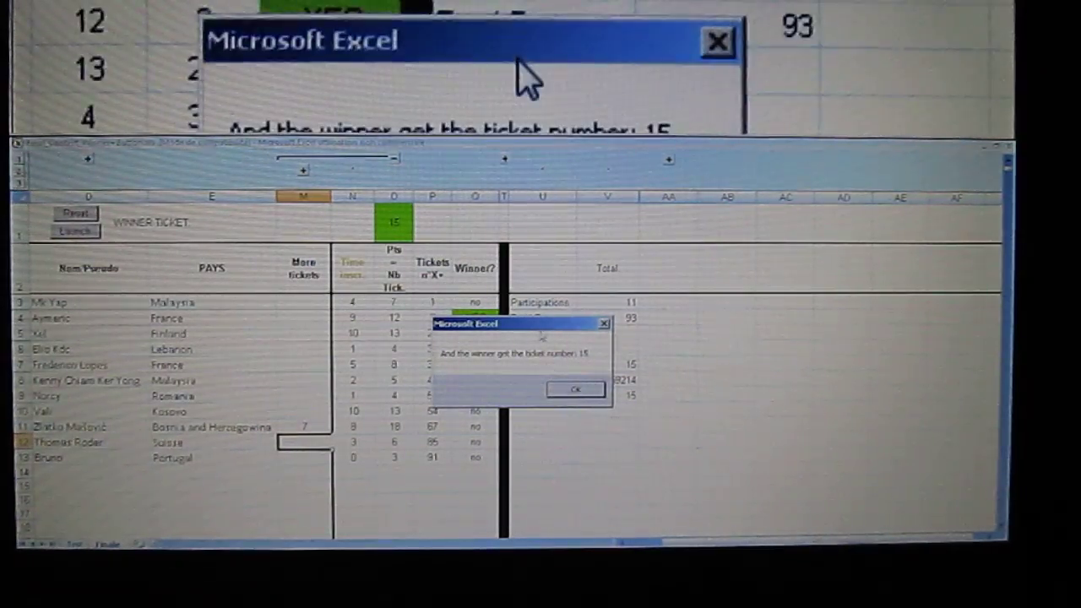
pyautogui.click(575, 389)
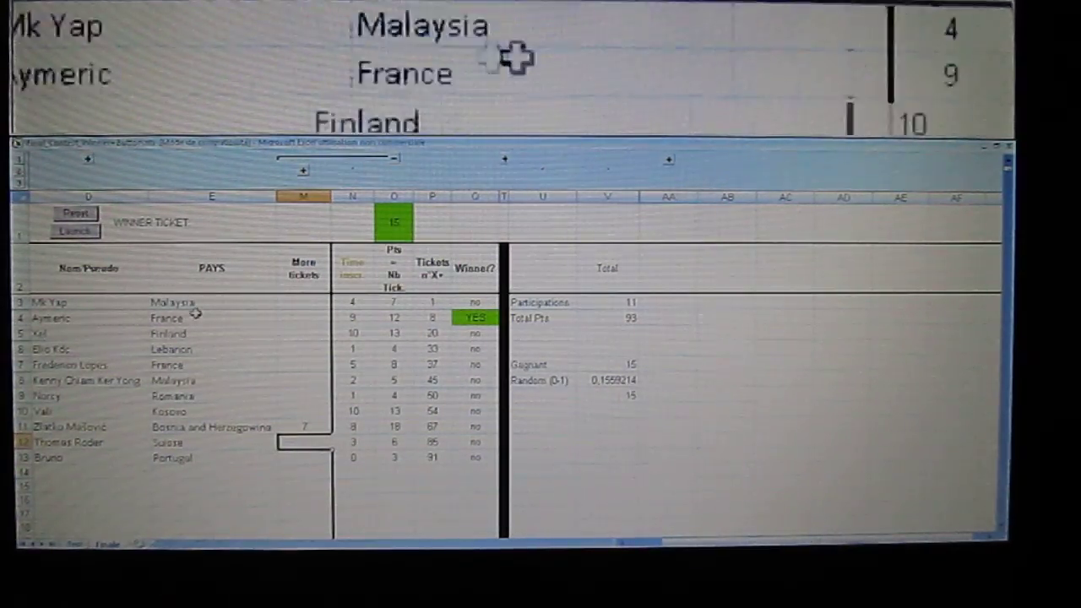